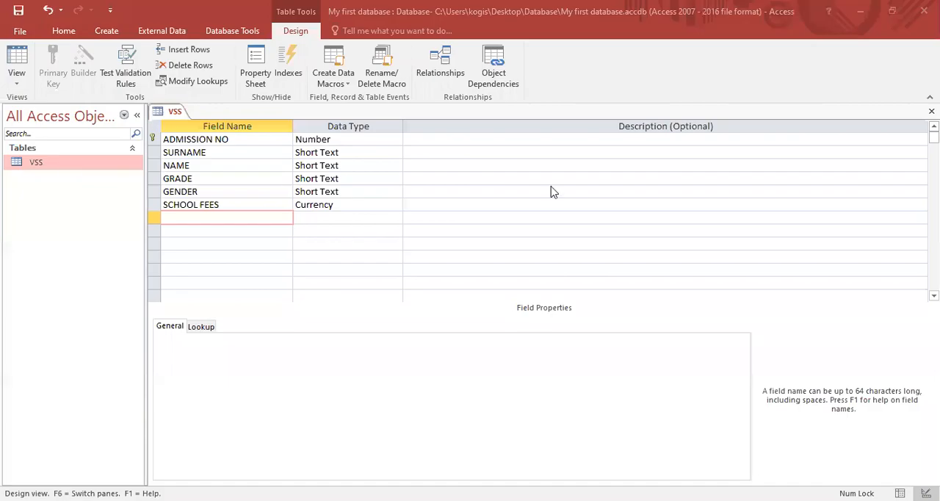
{"action": "mouse_move", "coordinate": [422, 223]}
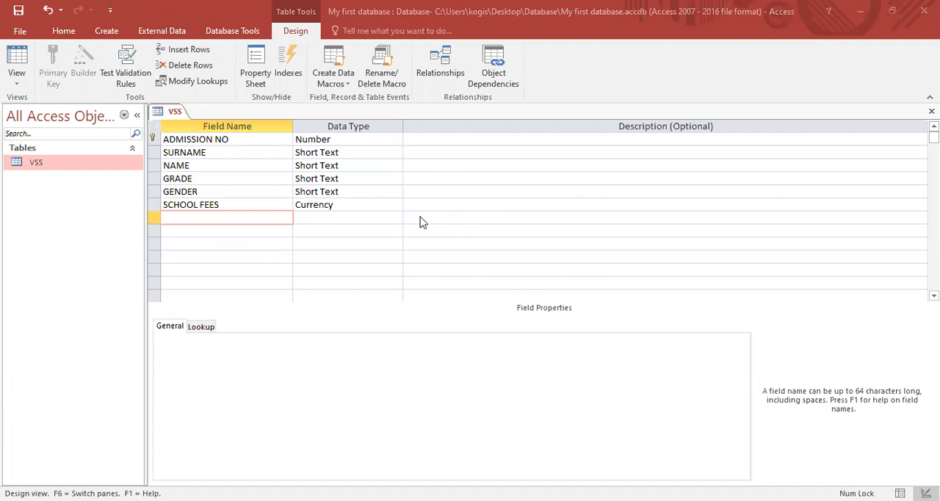
{"action": "mouse_move", "coordinate": [384, 226]}
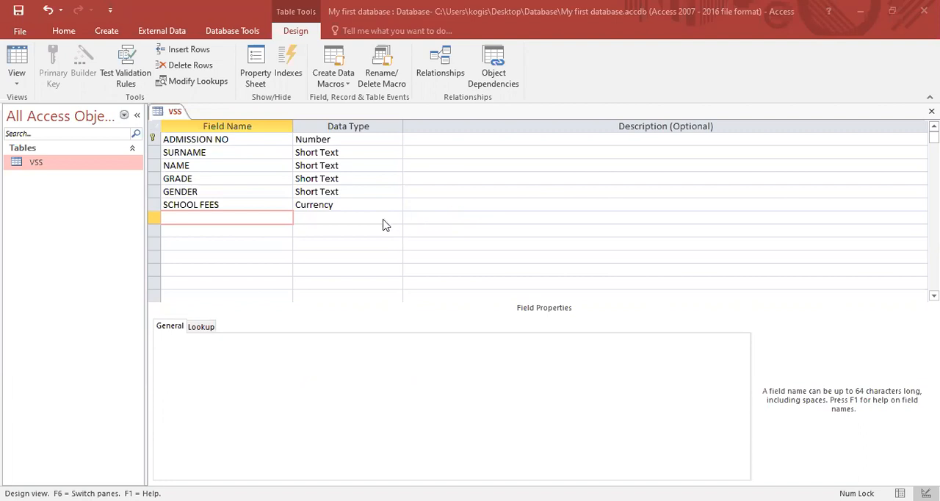
{"action": "mouse_move", "coordinate": [88, 176]}
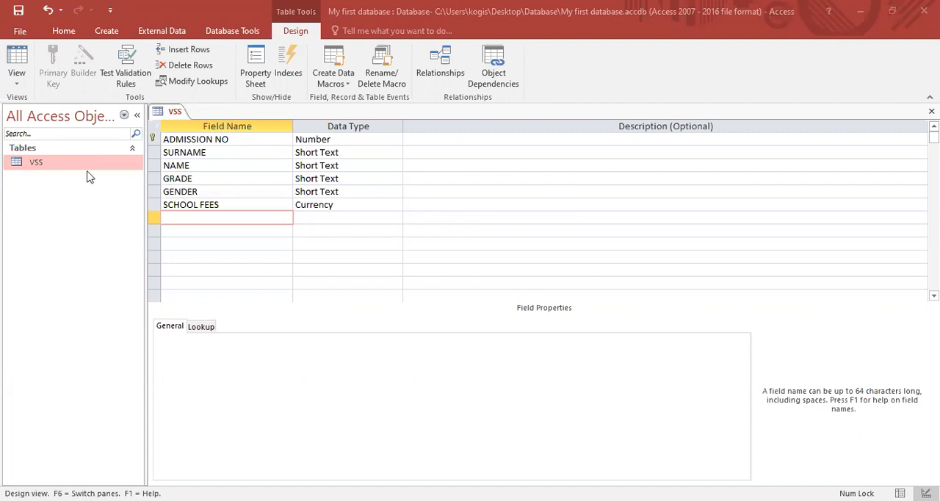
{"action": "mouse_move", "coordinate": [32, 139]}
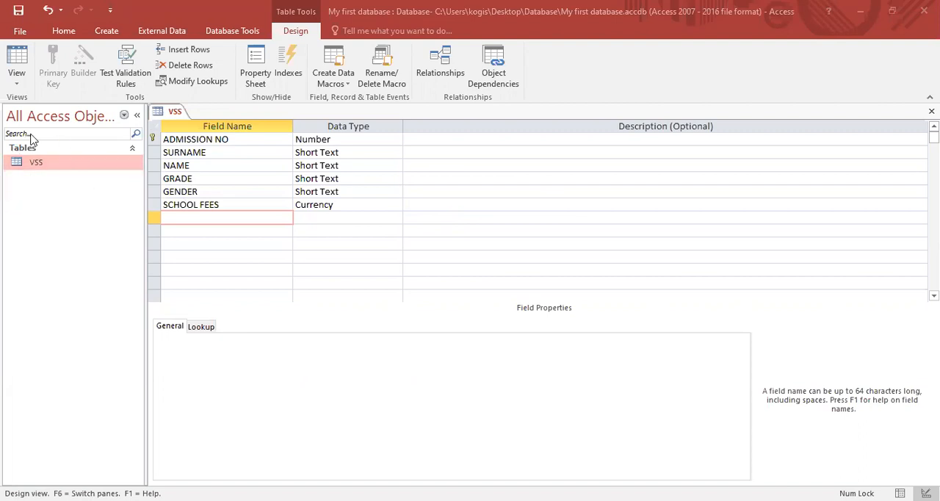
{"action": "mouse_move", "coordinate": [146, 181]}
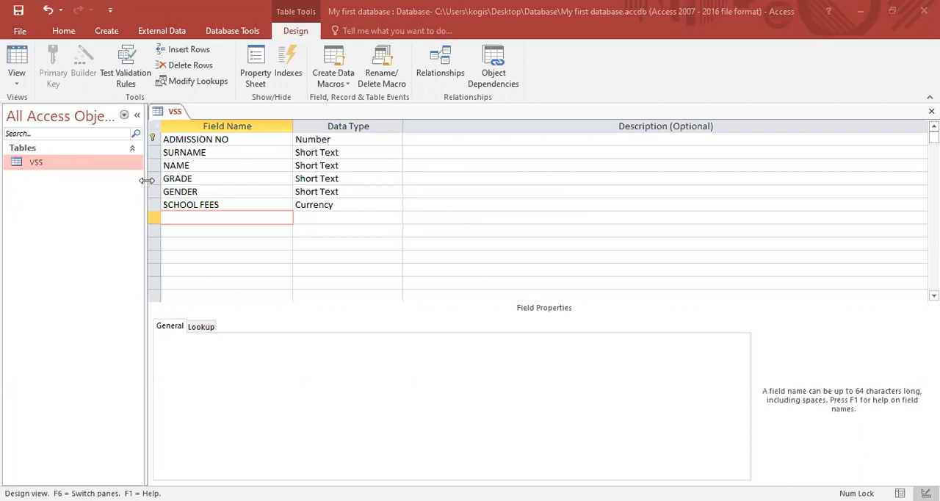
{"action": "mouse_move", "coordinate": [267, 207]}
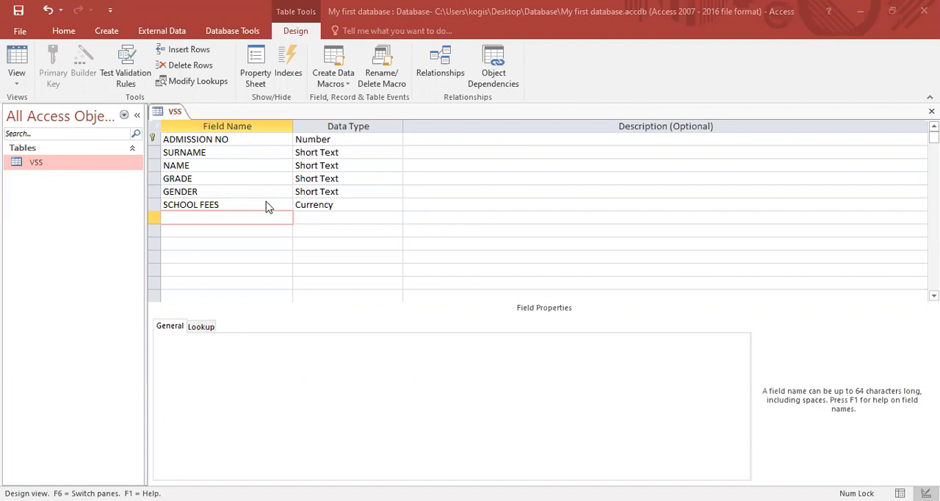
{"action": "mouse_move", "coordinate": [248, 223]}
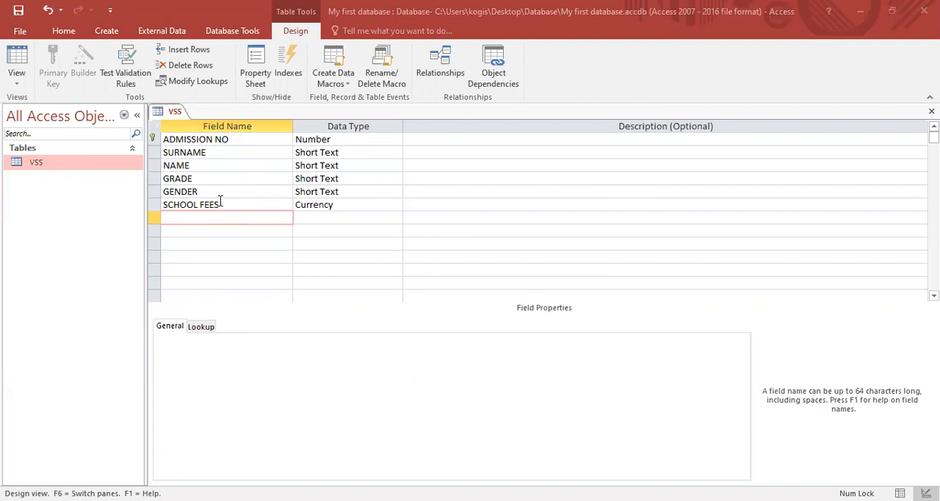
Step: Add a new field named CONTACT NO below SCHOOL FEES
{"action": "left_click", "coordinate": [191, 205]}
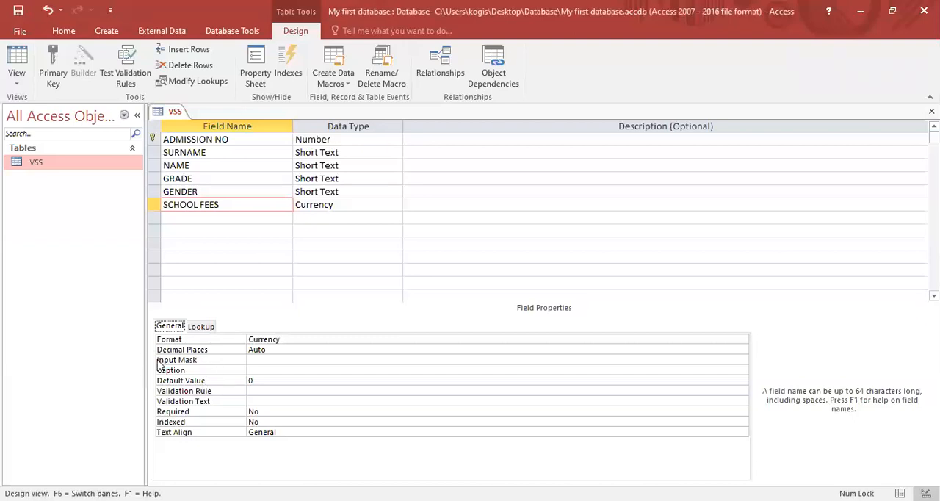
{"action": "mouse_move", "coordinate": [206, 370]}
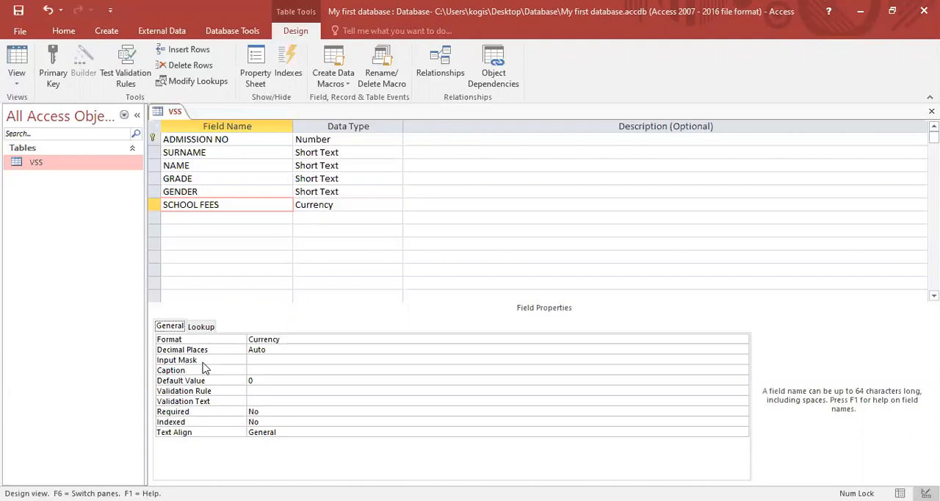
{"action": "mouse_move", "coordinate": [204, 376]}
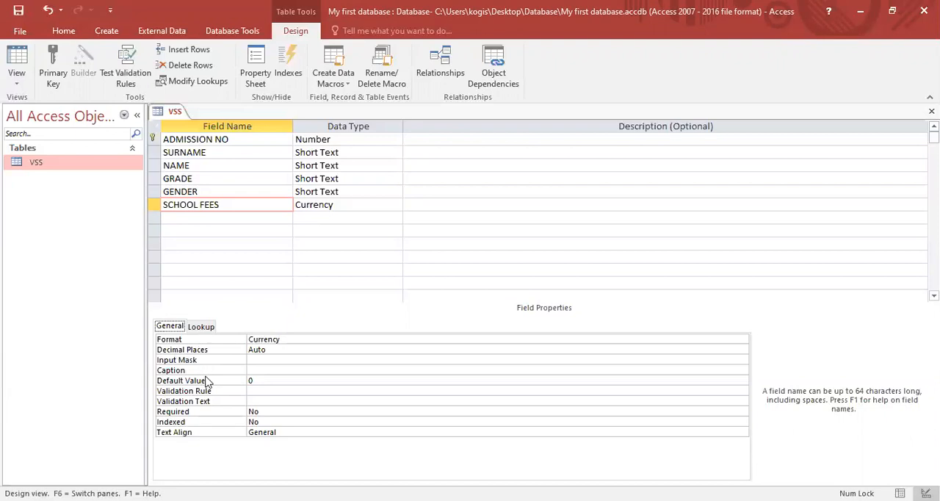
{"action": "mouse_move", "coordinate": [205, 382]}
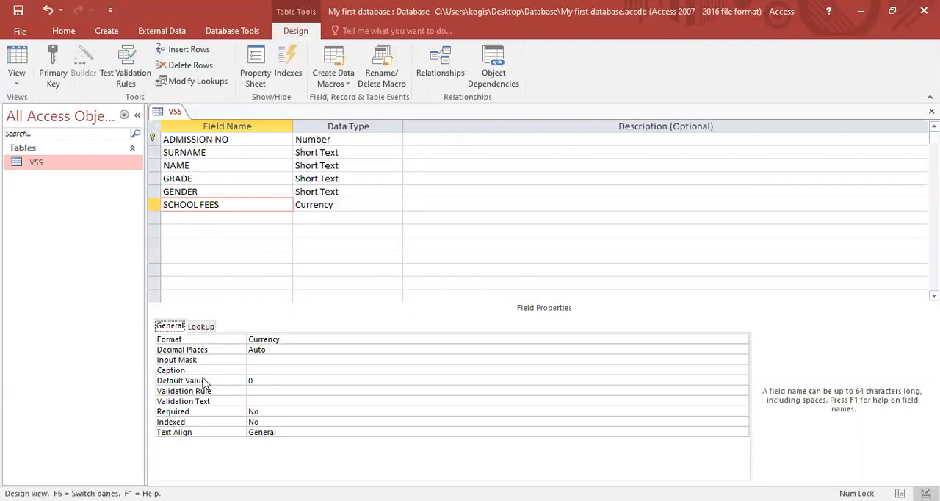
{"action": "left_click", "coordinate": [226, 258]}
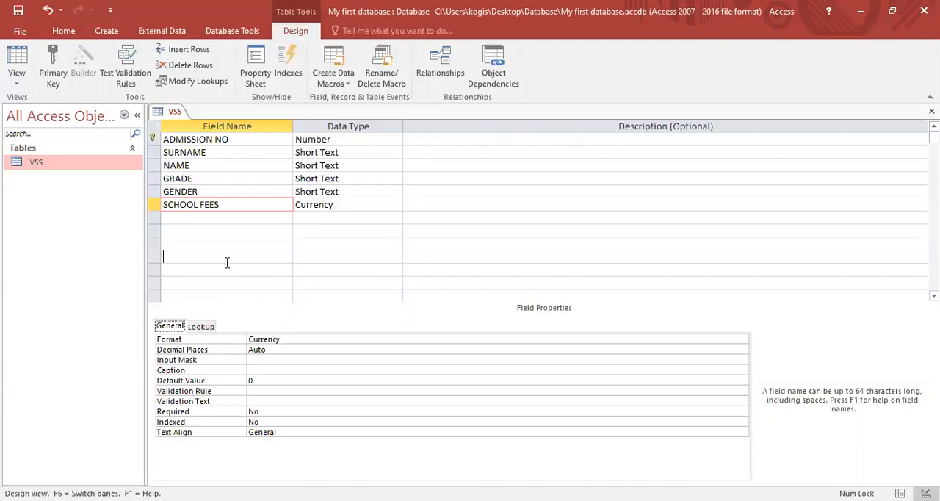
{"action": "left_click", "coordinate": [226, 217]}
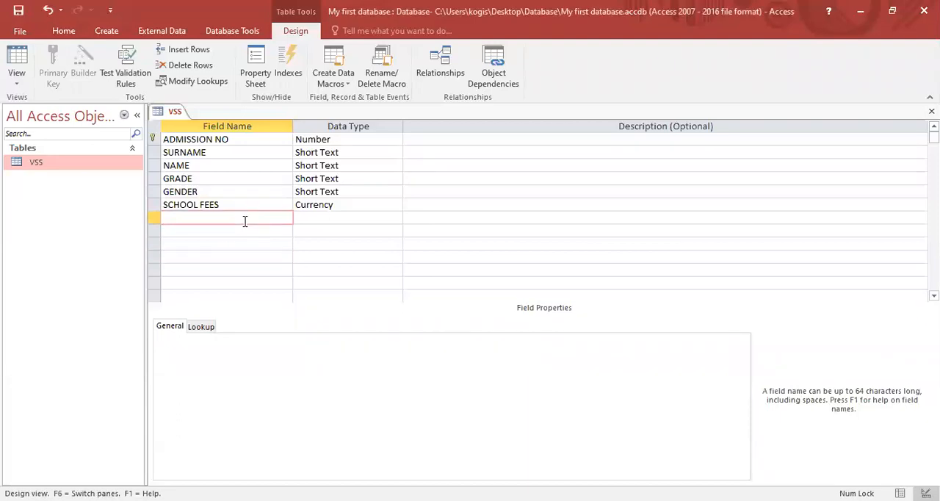
{"action": "type", "text": "CON"}
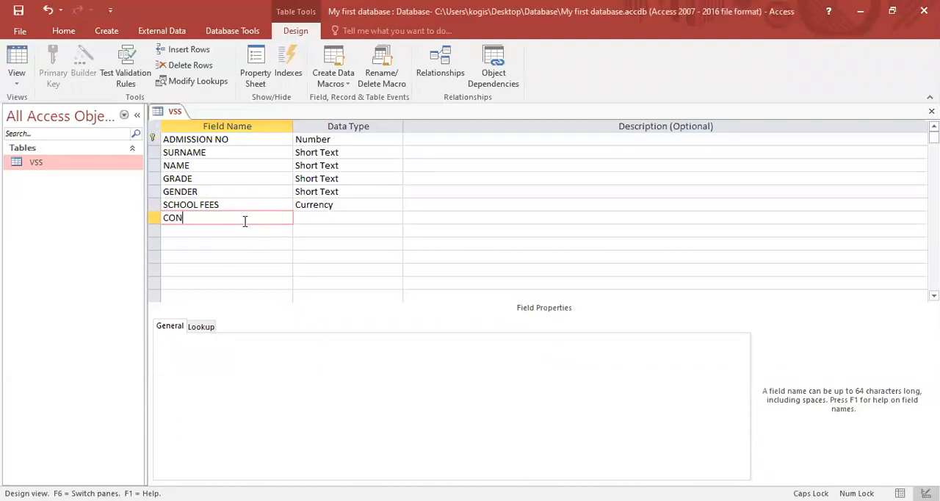
{"action": "type", "text": "TACT"}
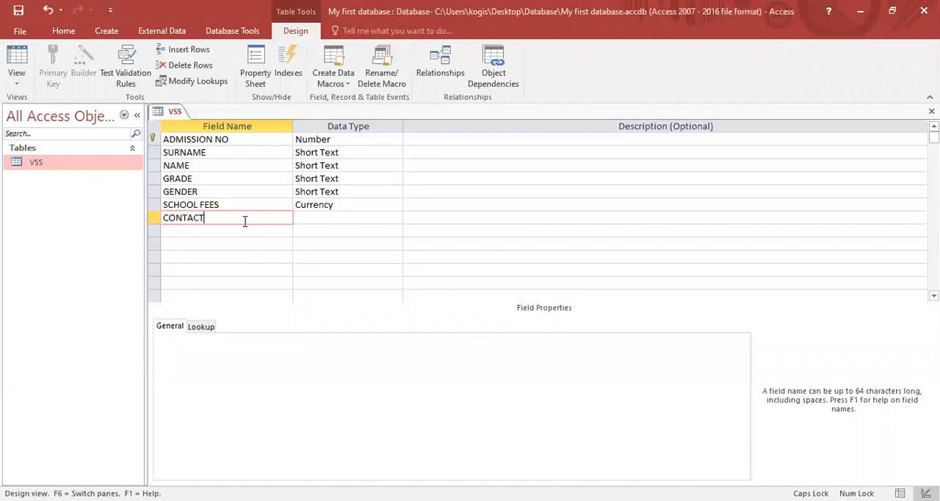
{"action": "type", "text": "NO"}
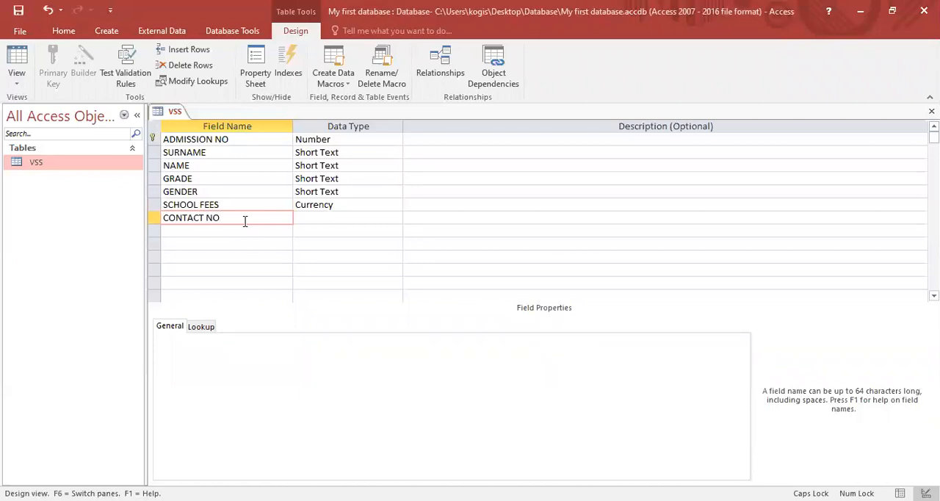
Step: Keep CONTACT NO as Short Text and limit its field size to 10
{"action": "left_click", "coordinate": [345, 217]}
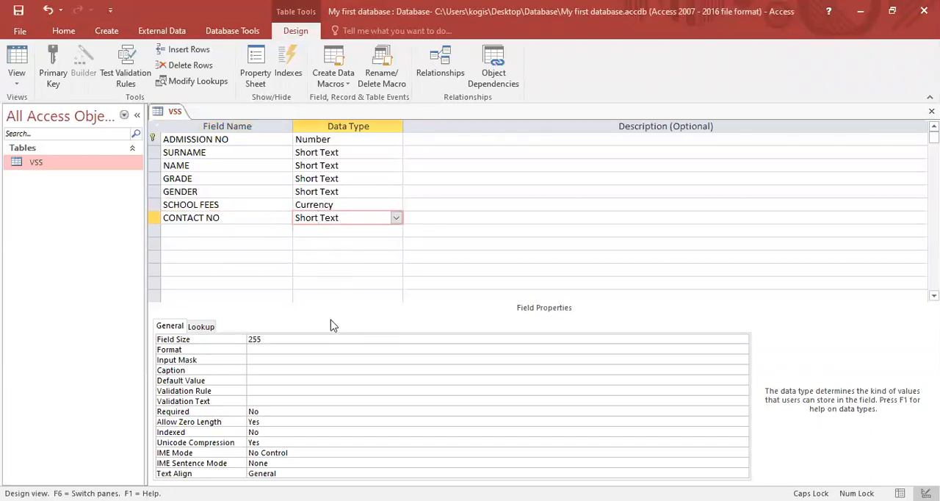
{"action": "left_click", "coordinate": [345, 218]}
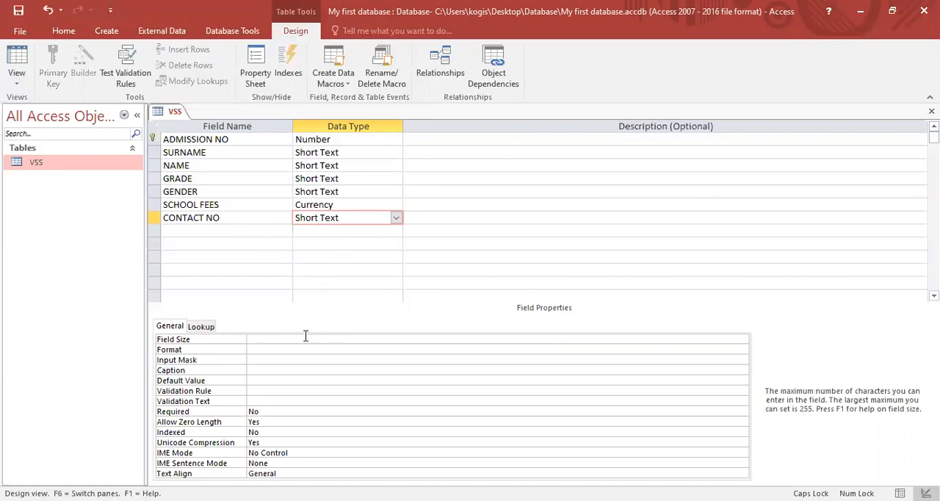
{"action": "type", "text": "10"}
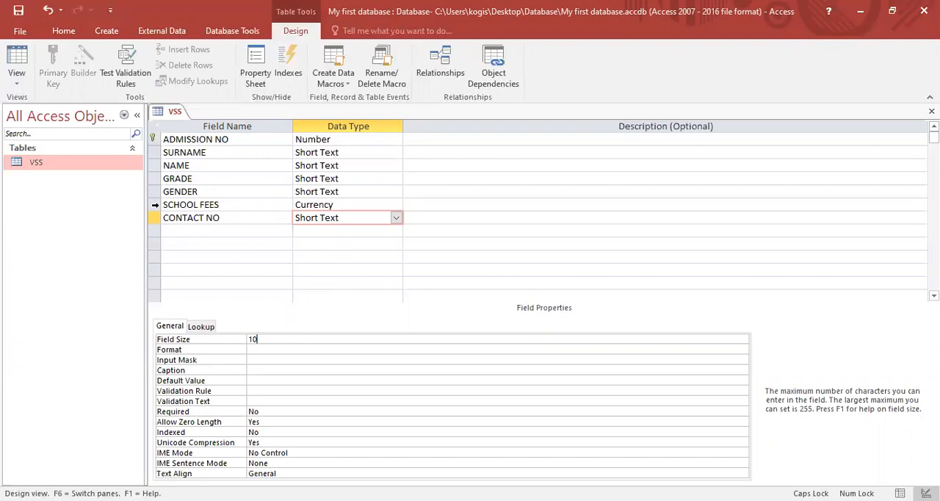
{"action": "mouse_move", "coordinate": [264, 191]}
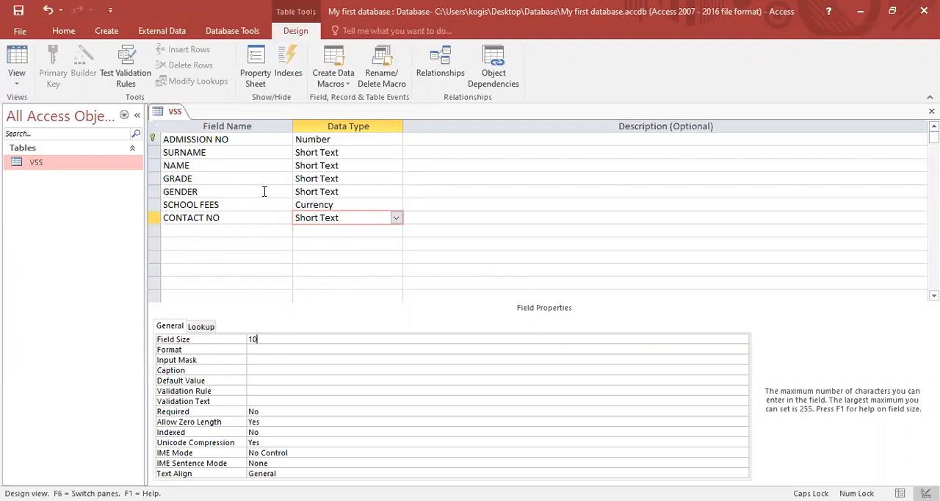
{"action": "mouse_move", "coordinate": [294, 358]}
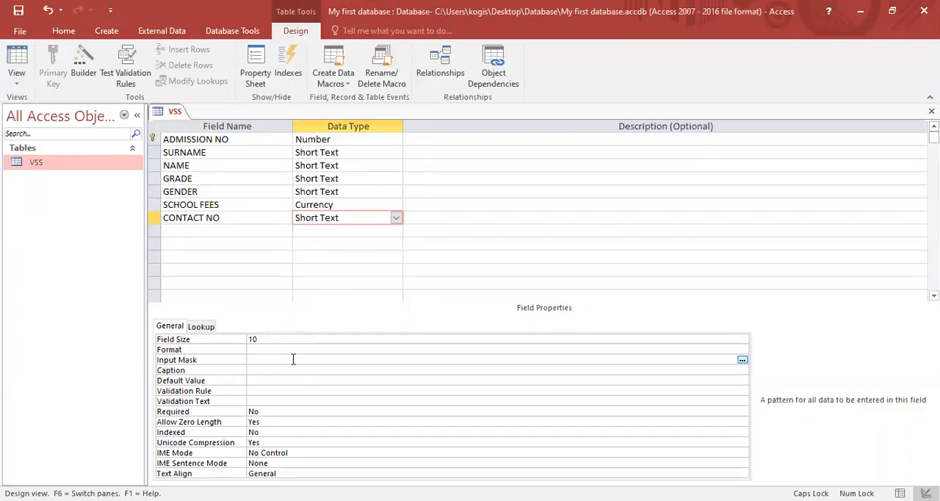
{"action": "type", "text": "00"}
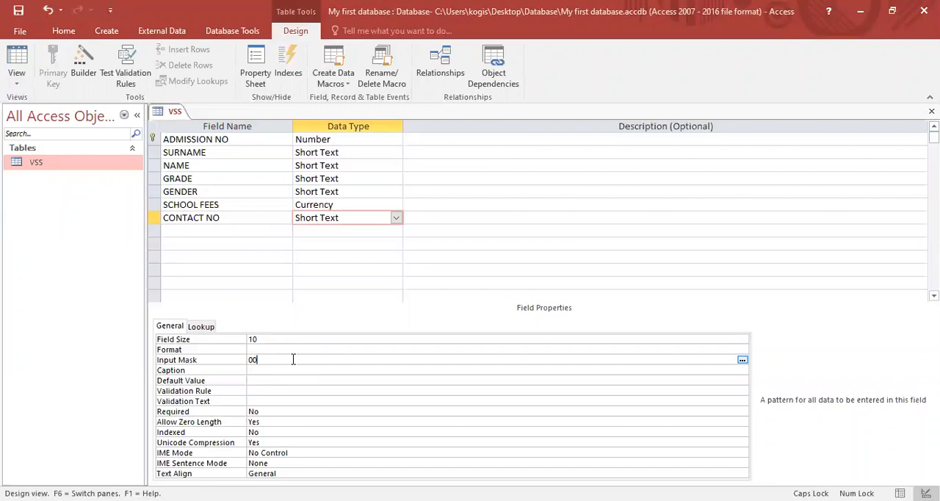
{"action": "type", "text": "0000"}
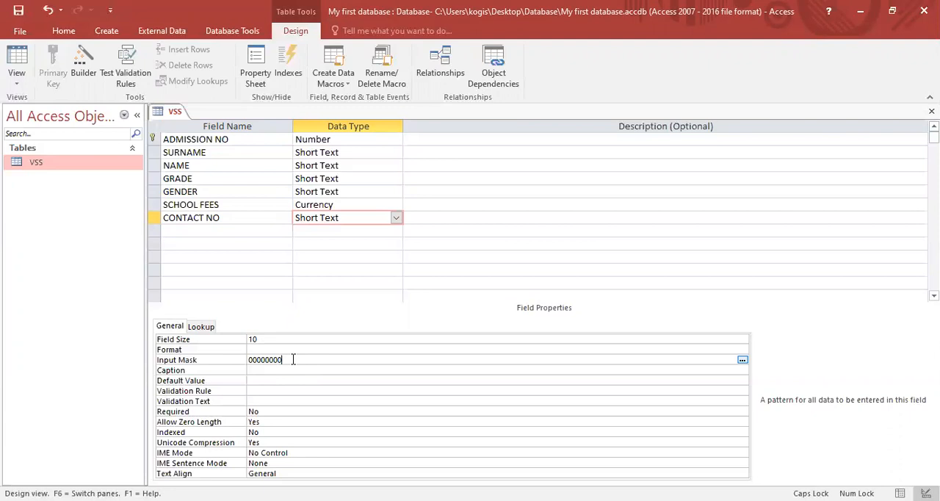
{"action": "type", "text": "00"}
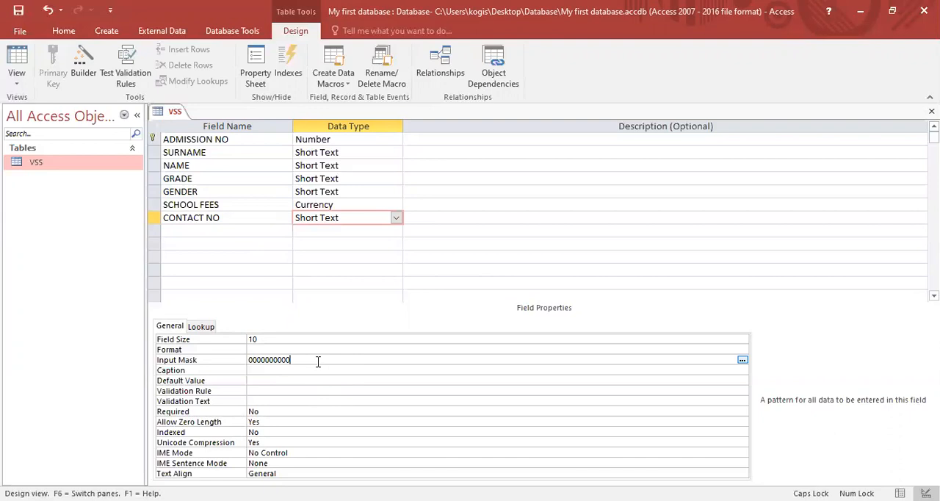
{"action": "mouse_move", "coordinate": [8, 15]}
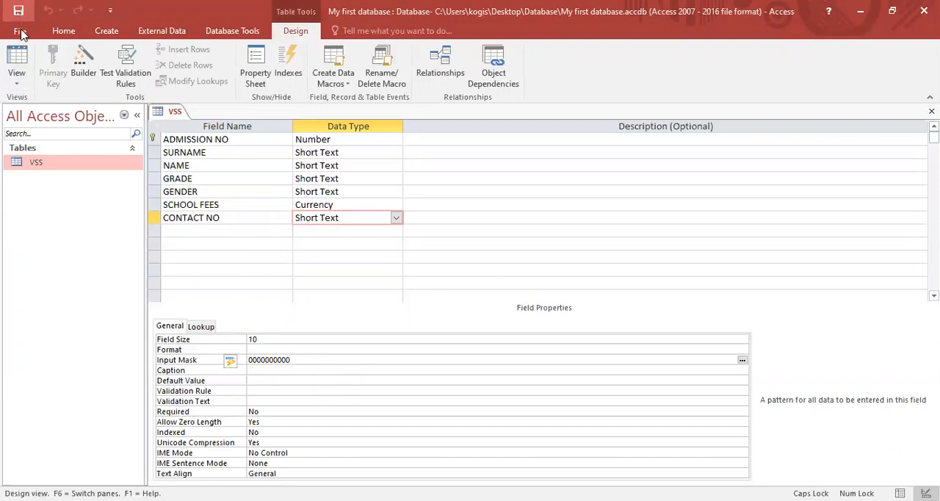
{"action": "left_click", "coordinate": [16, 62]}
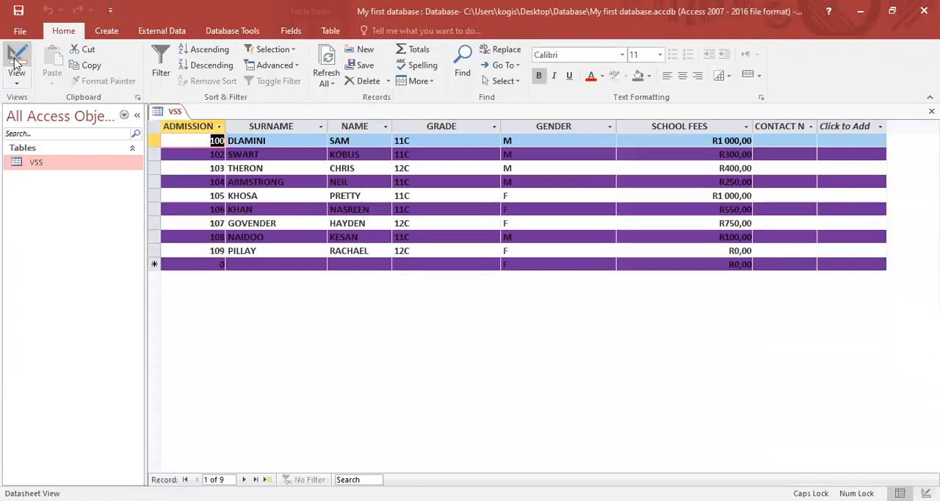
{"action": "mouse_move", "coordinate": [825, 129]}
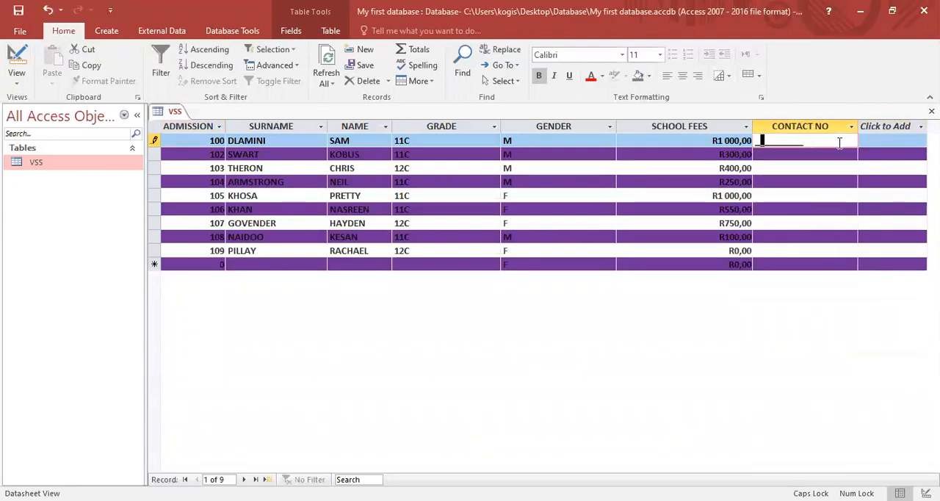
{"action": "type", "text": "03253381"}
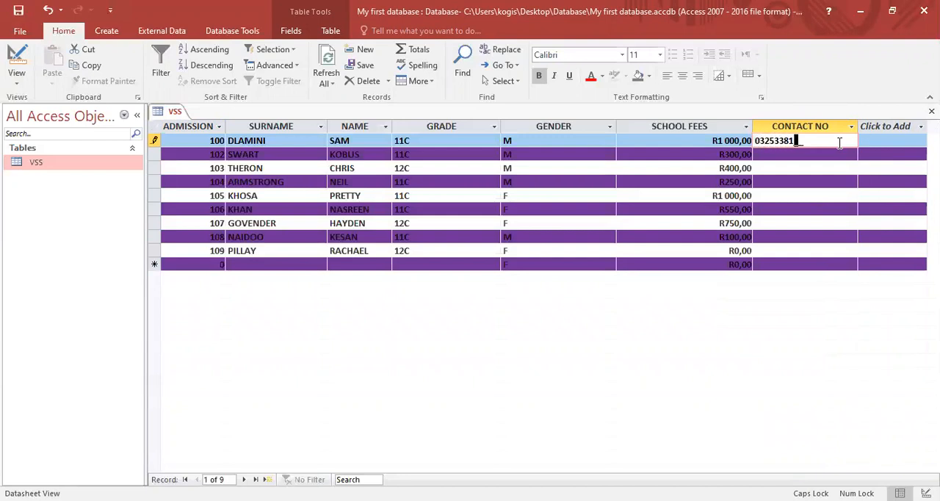
{"action": "type", "text": "56"}
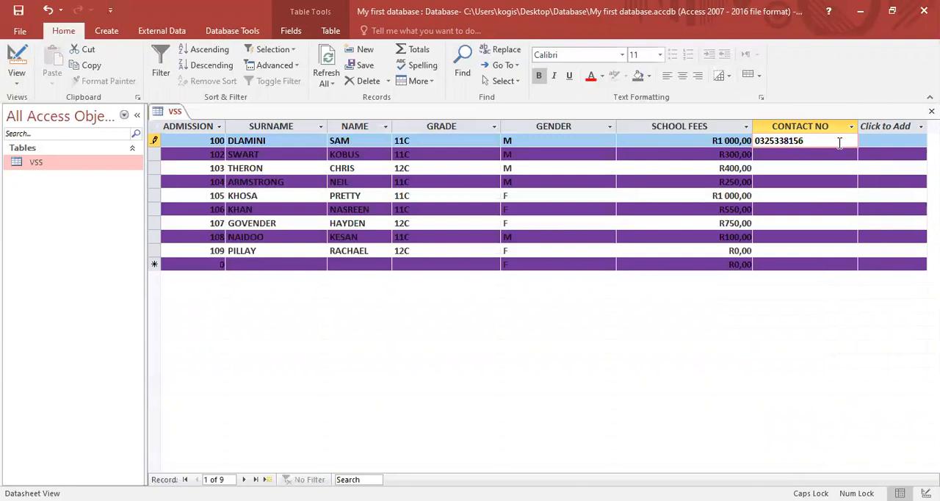
{"action": "left_click", "coordinate": [790, 167]}
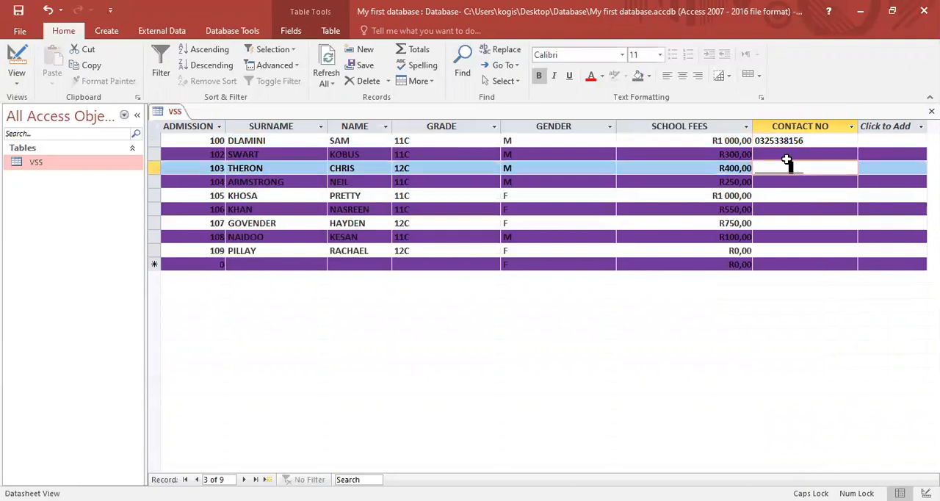
{"action": "left_click", "coordinate": [790, 153]}
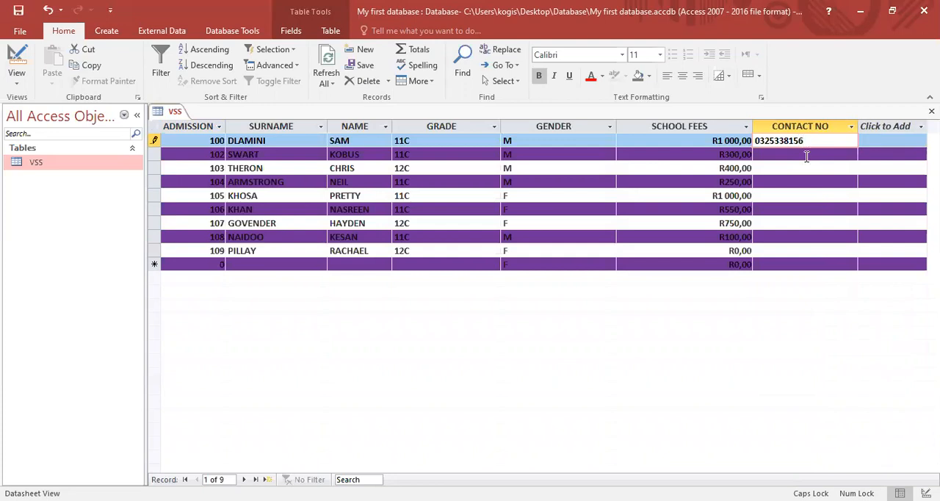
{"action": "left_click", "coordinate": [805, 152]}
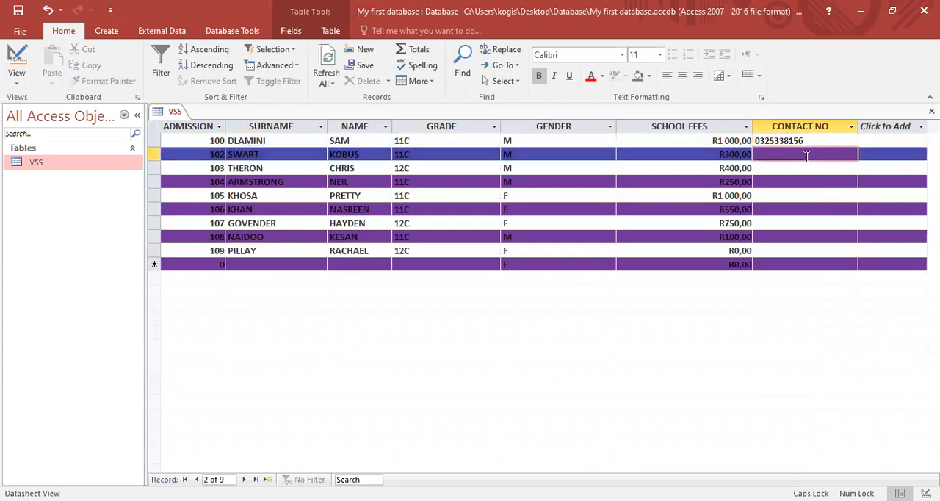
{"action": "mouse_move", "coordinate": [601, 68]}
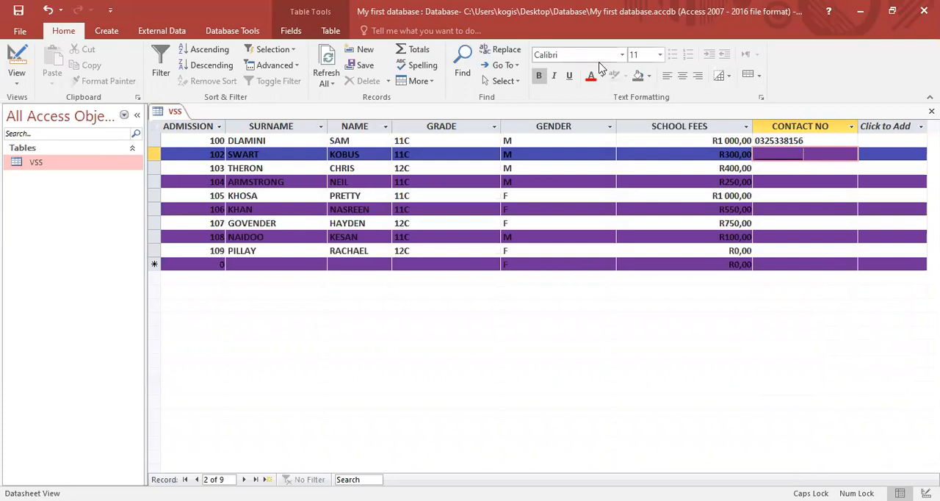
Step: Return to design view and add a new field named CODE below CONTACT NO
{"action": "left_click", "coordinate": [16, 62]}
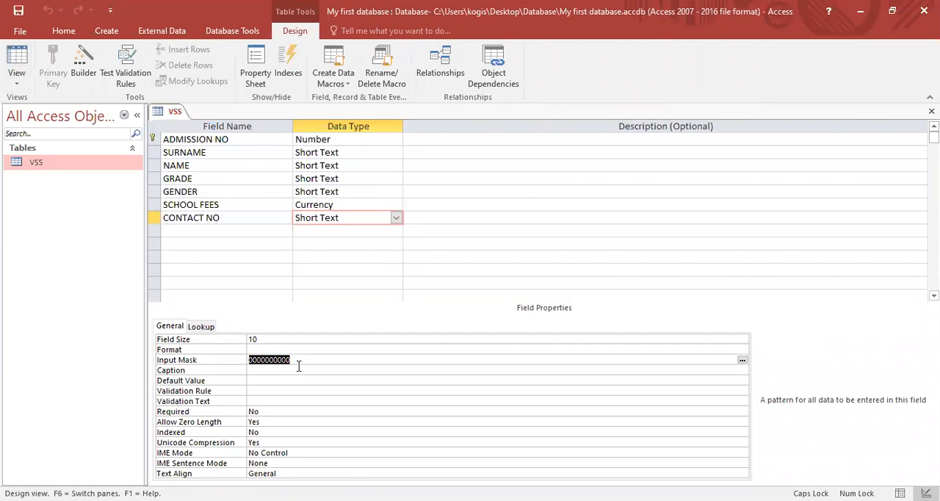
{"action": "mouse_move", "coordinate": [188, 360]}
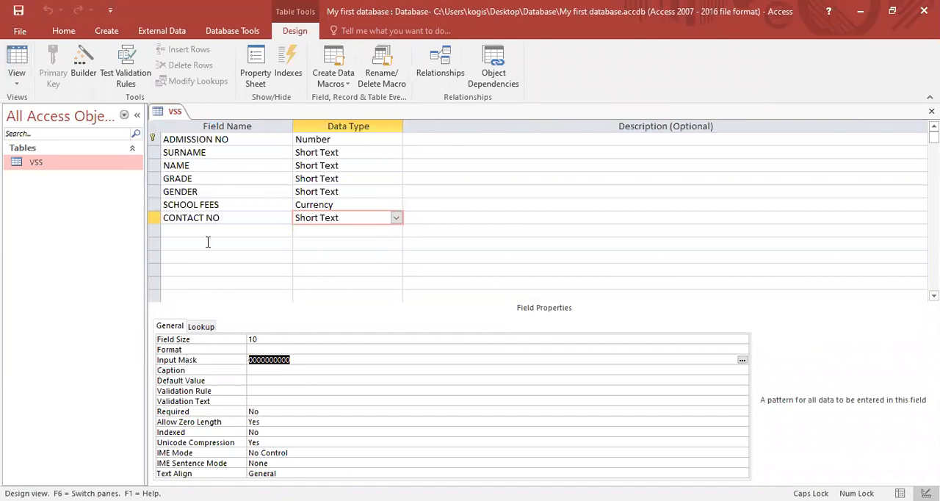
{"action": "mouse_move", "coordinate": [211, 257]}
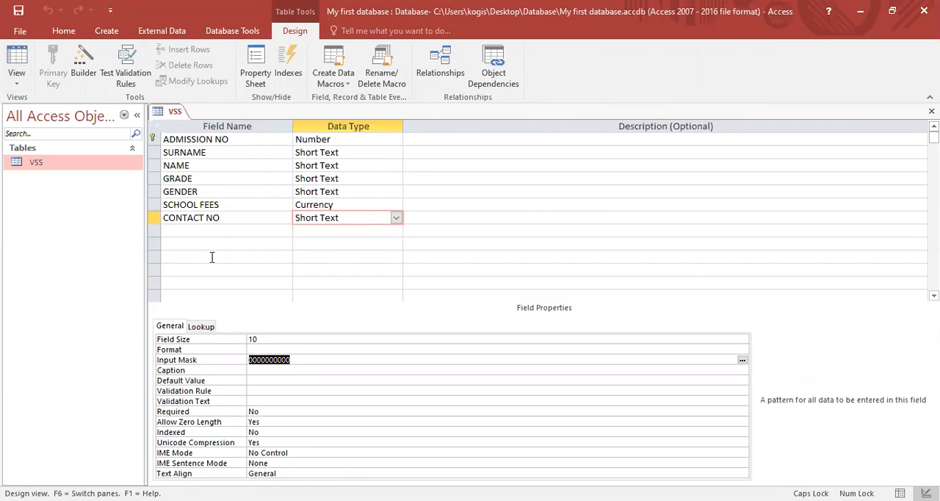
{"action": "mouse_move", "coordinate": [223, 270]}
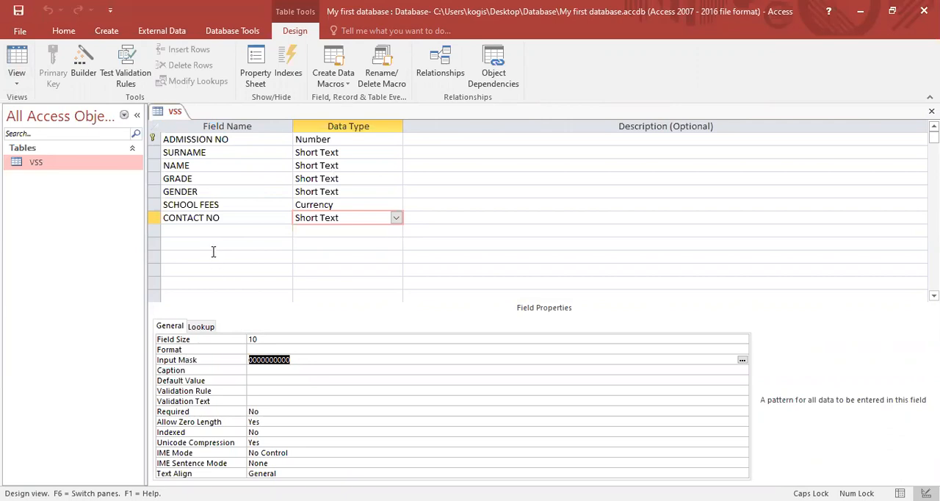
{"action": "left_click", "coordinate": [226, 231]}
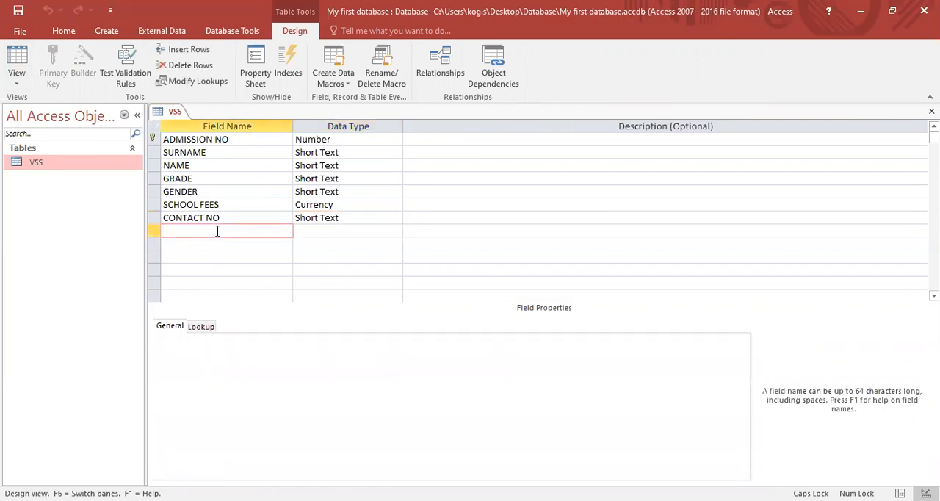
{"action": "type", "text": "CODE"}
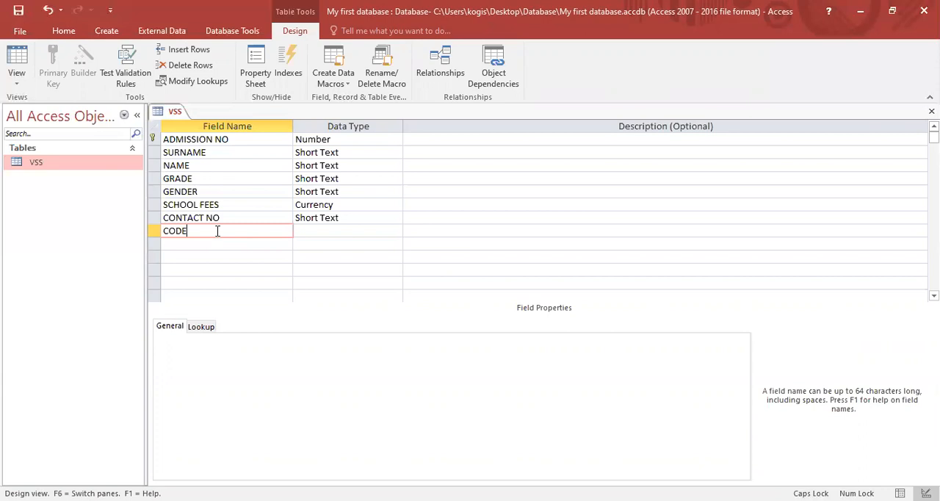
{"action": "mouse_move", "coordinate": [332, 229]}
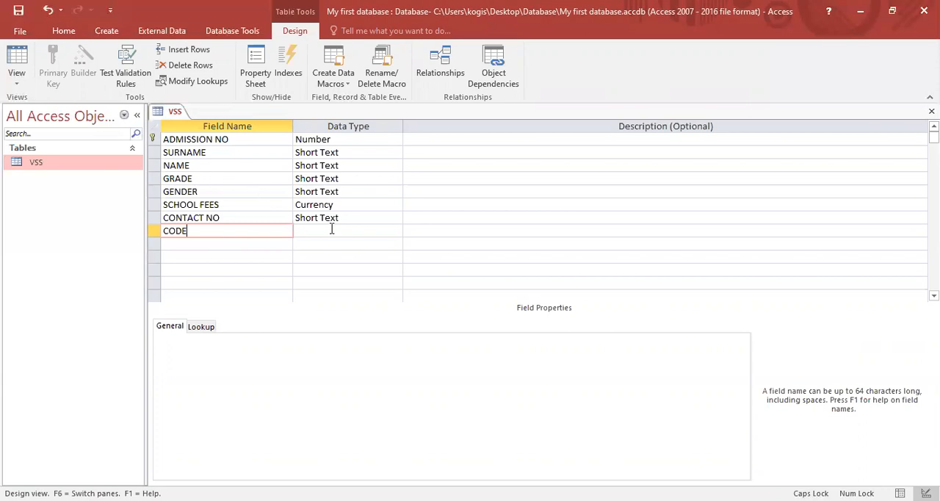
Step: Make CODE Short Text with field size 5 and the input mask LL00L
{"action": "left_click", "coordinate": [345, 231]}
{"action": "type", "text": "2"}
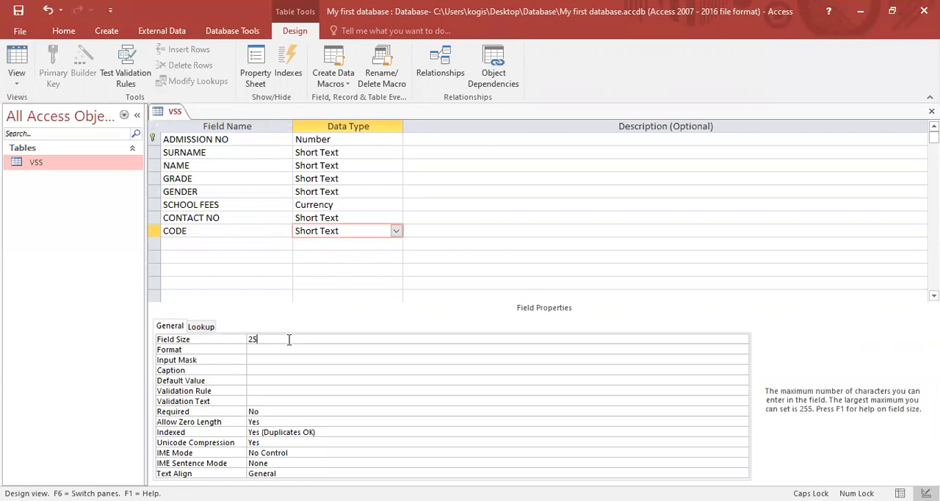
{"action": "type", "text": "5"}
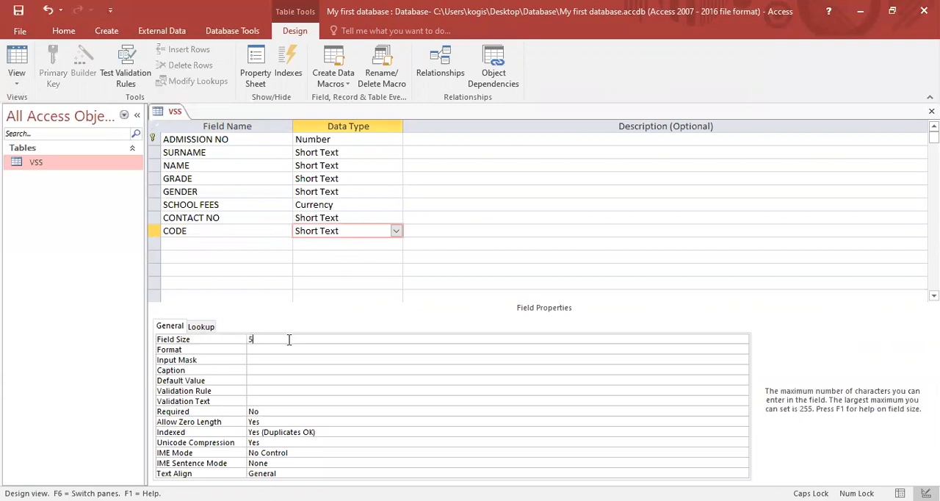
{"action": "mouse_move", "coordinate": [273, 358]}
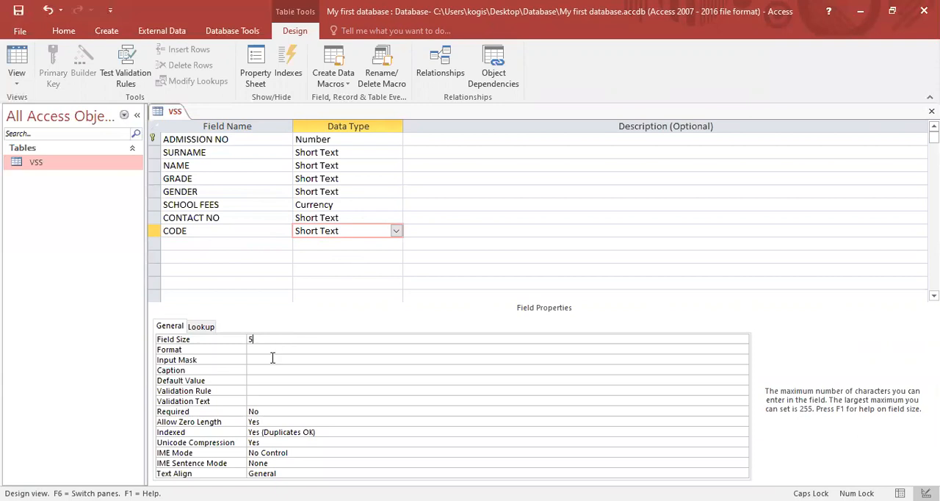
{"action": "left_click", "coordinate": [271, 359]}
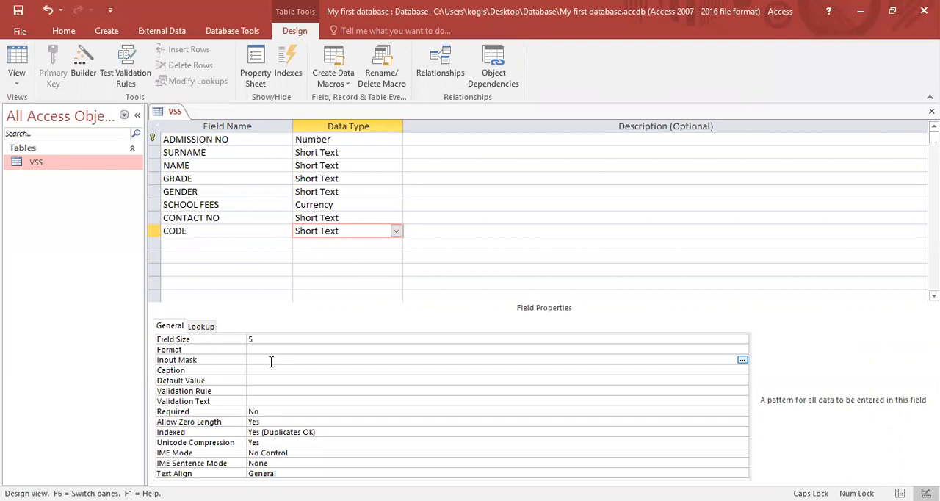
{"action": "type", "text": "LL"}
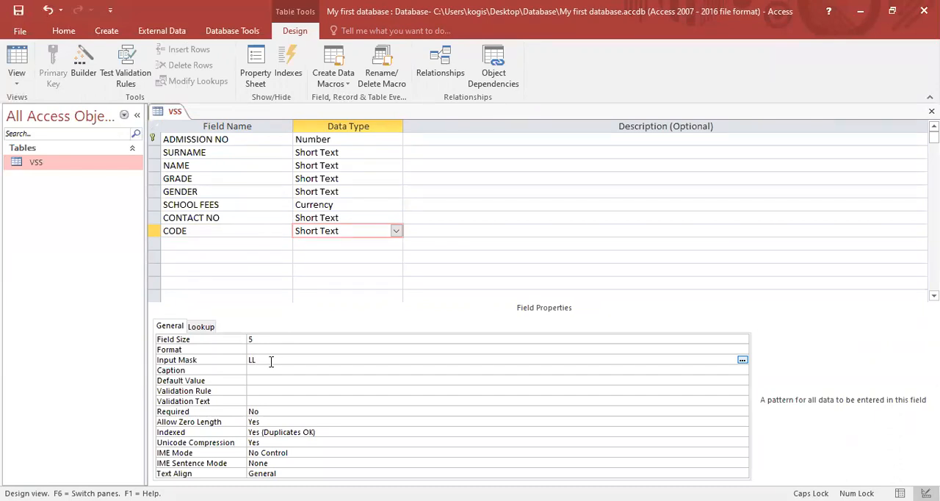
{"action": "type", "text": "00"}
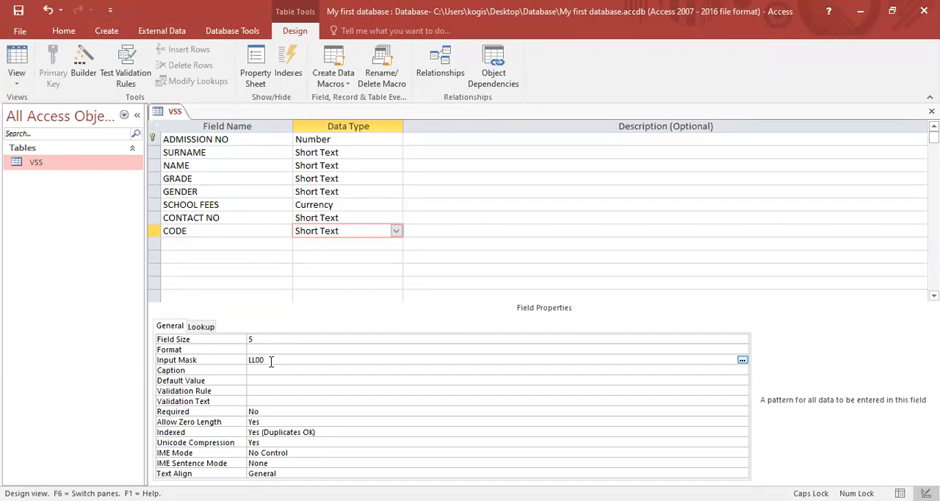
{"action": "type", "text": "L"}
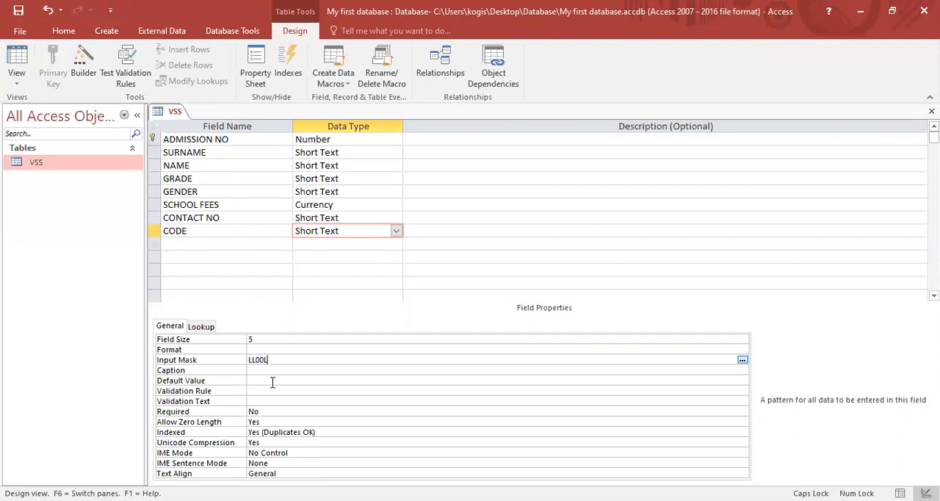
{"action": "mouse_move", "coordinate": [246, 367]}
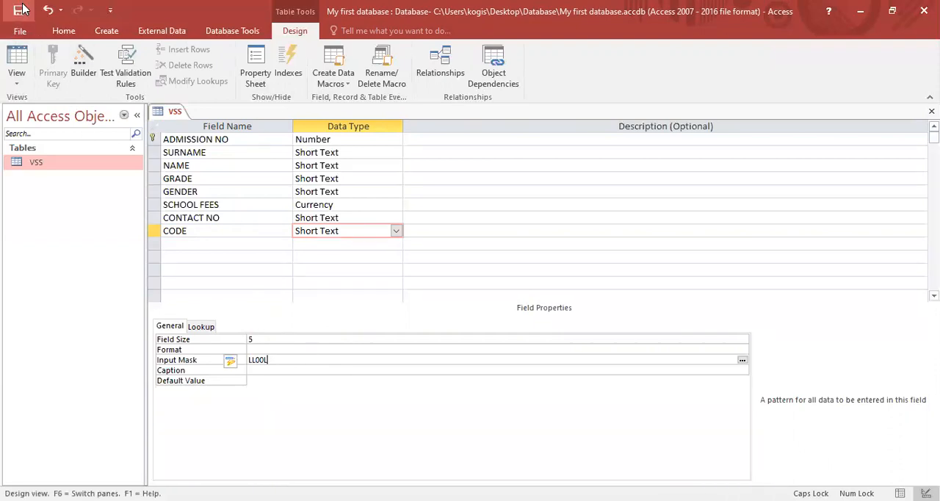
Step: Save, enter KO99R as the first student's CODE in datasheet view, then return to design view
{"action": "left_click", "coordinate": [16, 66]}
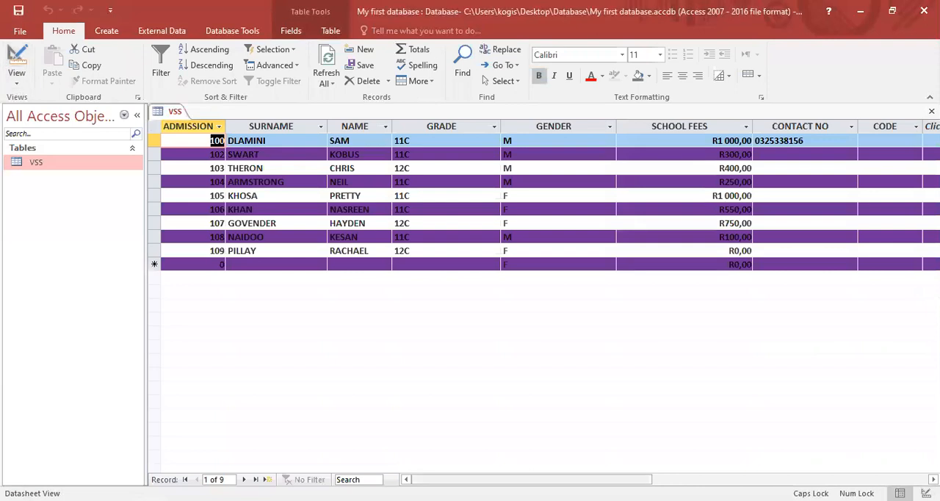
{"action": "scroll", "scroll_direction": "right", "scroll_amount": 3}
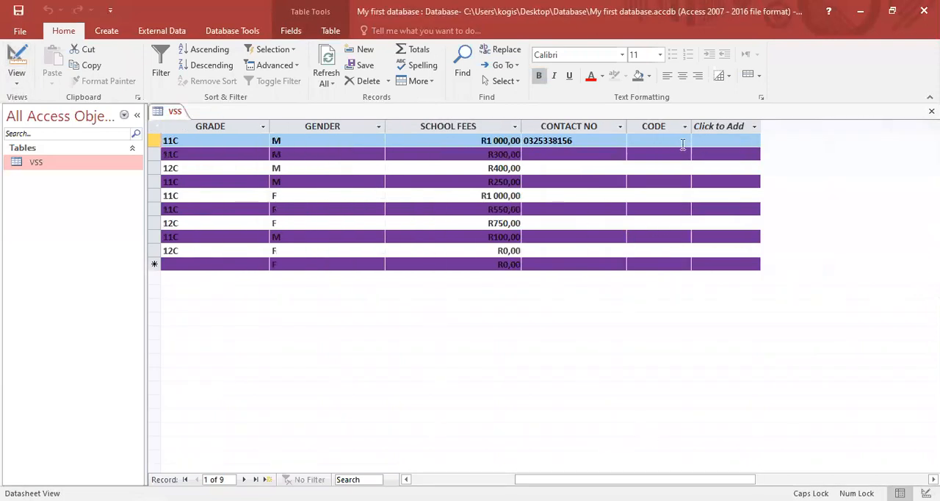
{"action": "left_click", "coordinate": [653, 139]}
{"action": "type", "text": "10"}
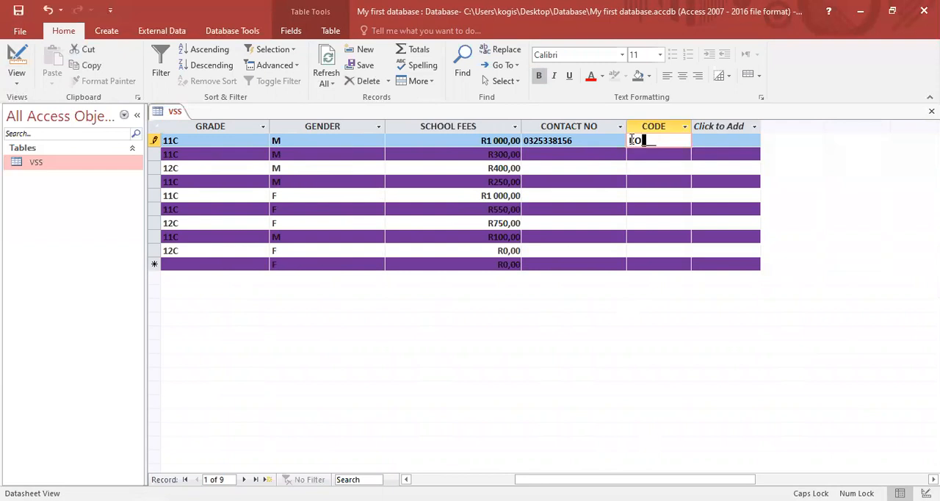
{"action": "type", "text": "9"}
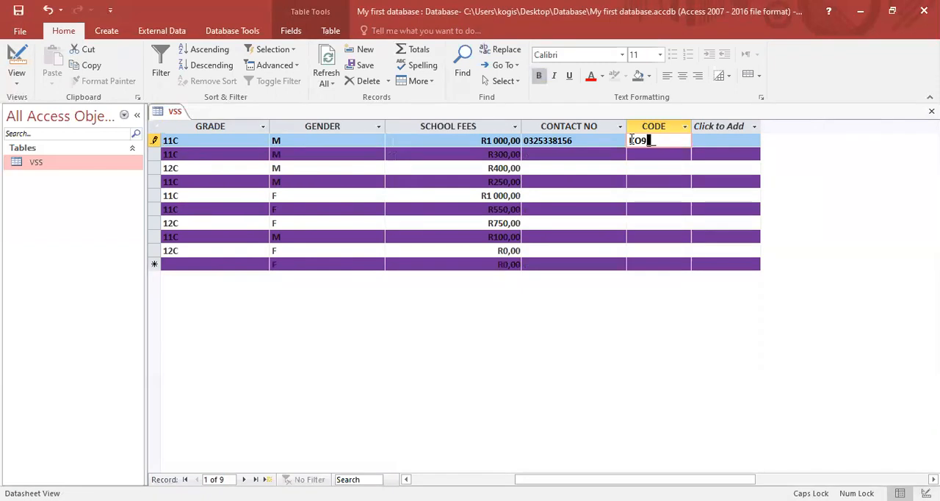
{"action": "type", "text": "9R"}
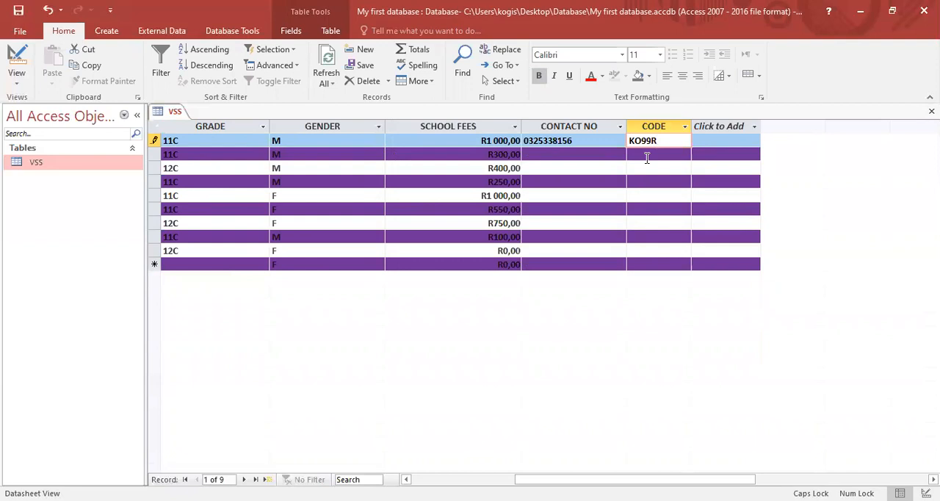
{"action": "left_click", "coordinate": [658, 152]}
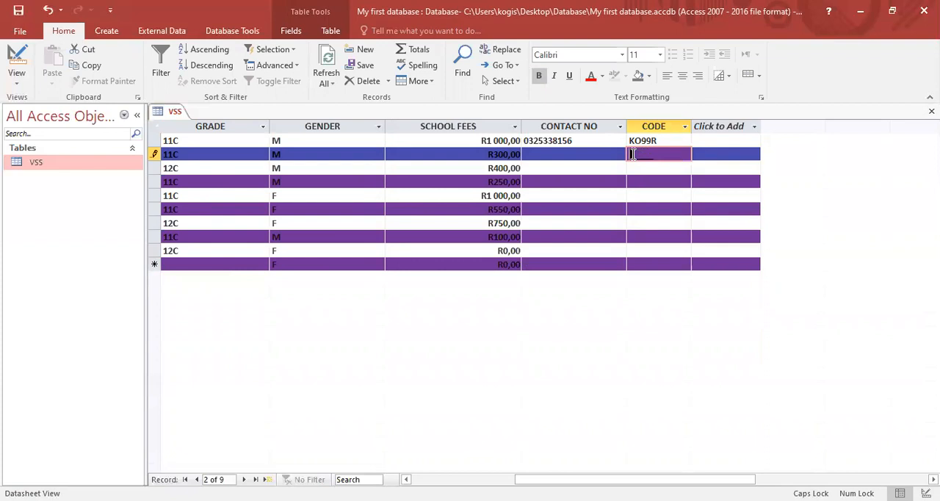
{"action": "left_click", "coordinate": [17, 65]}
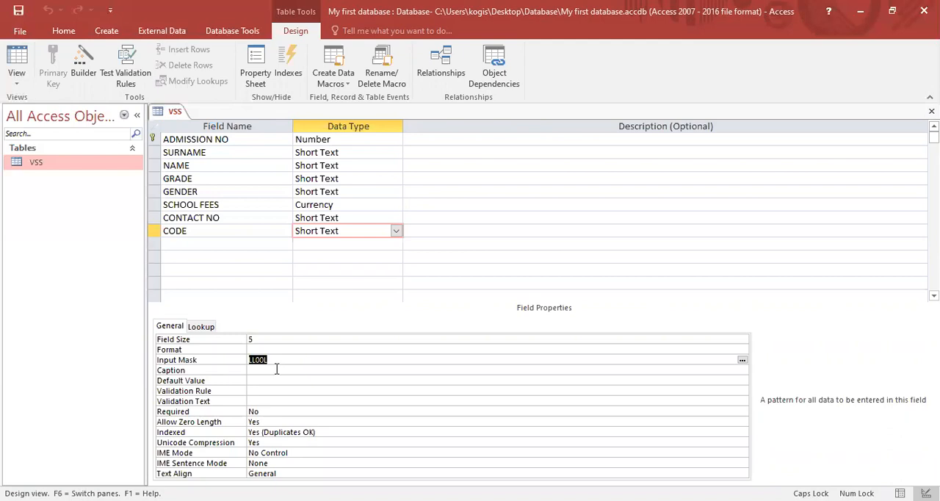
{"action": "mouse_move", "coordinate": [274, 237]}
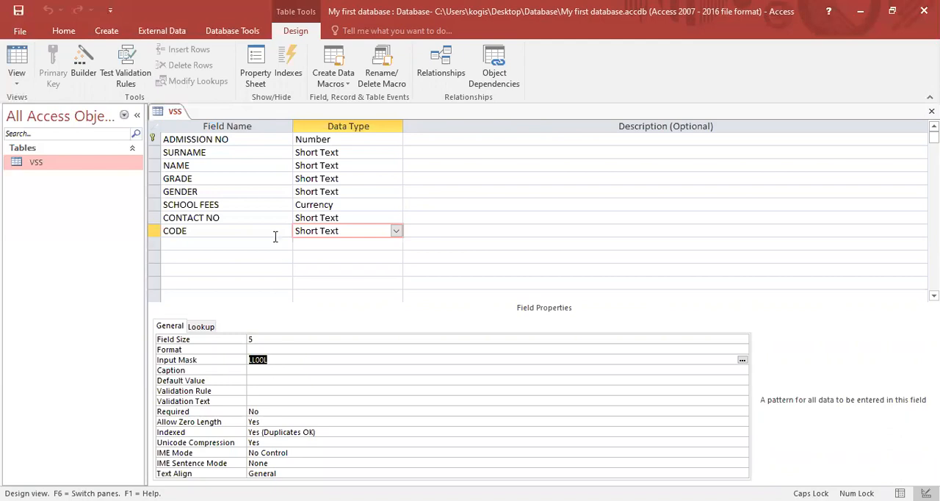
{"action": "mouse_move", "coordinate": [277, 241]}
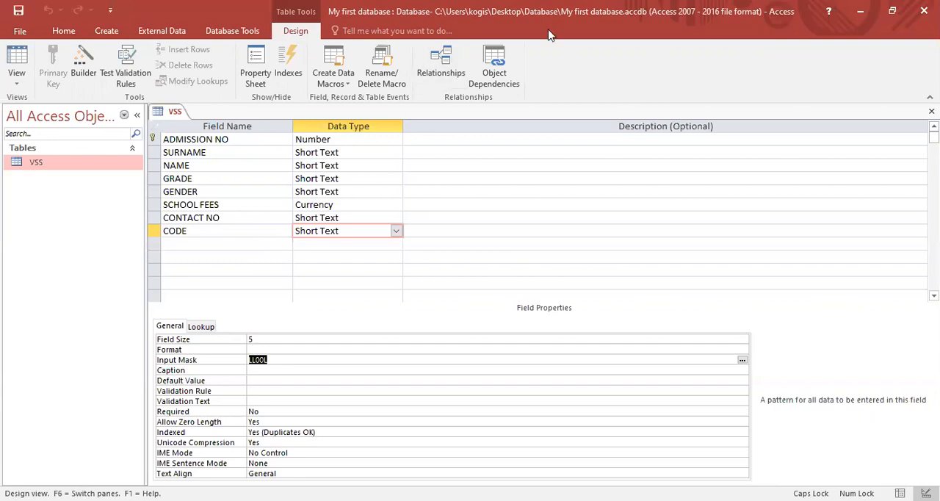
{"action": "mouse_move", "coordinate": [538, 41]}
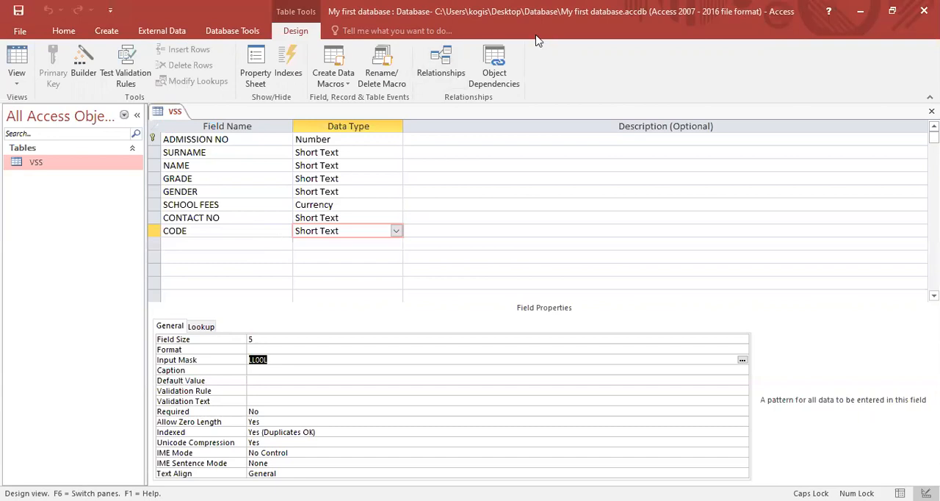